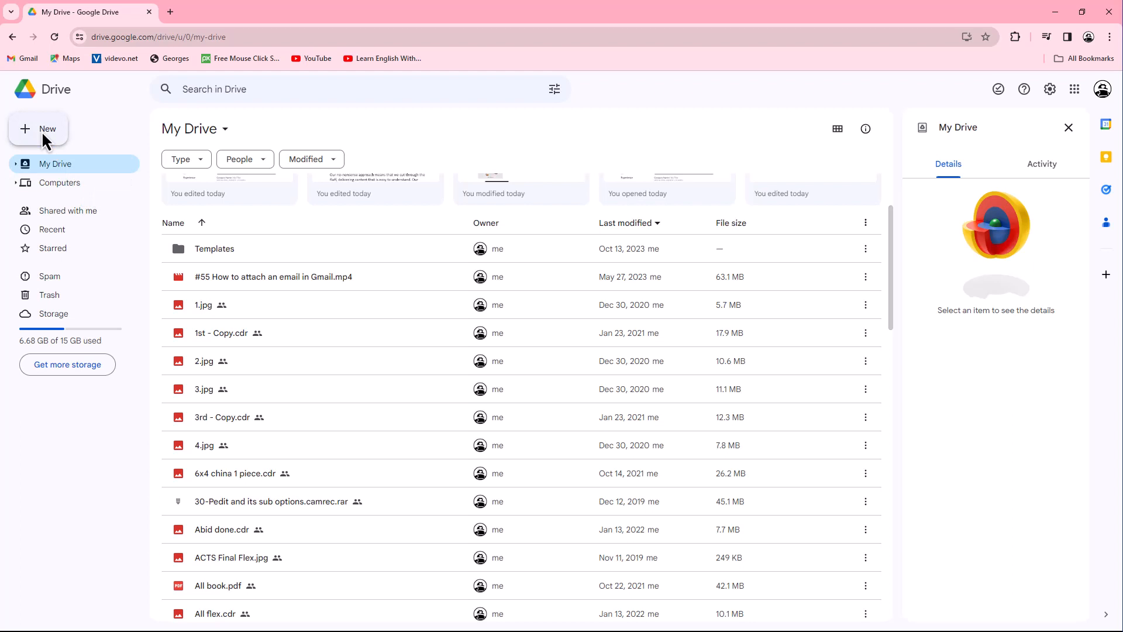
- Create a new Google Doc from the Swiss resume template
left_click(39, 129)
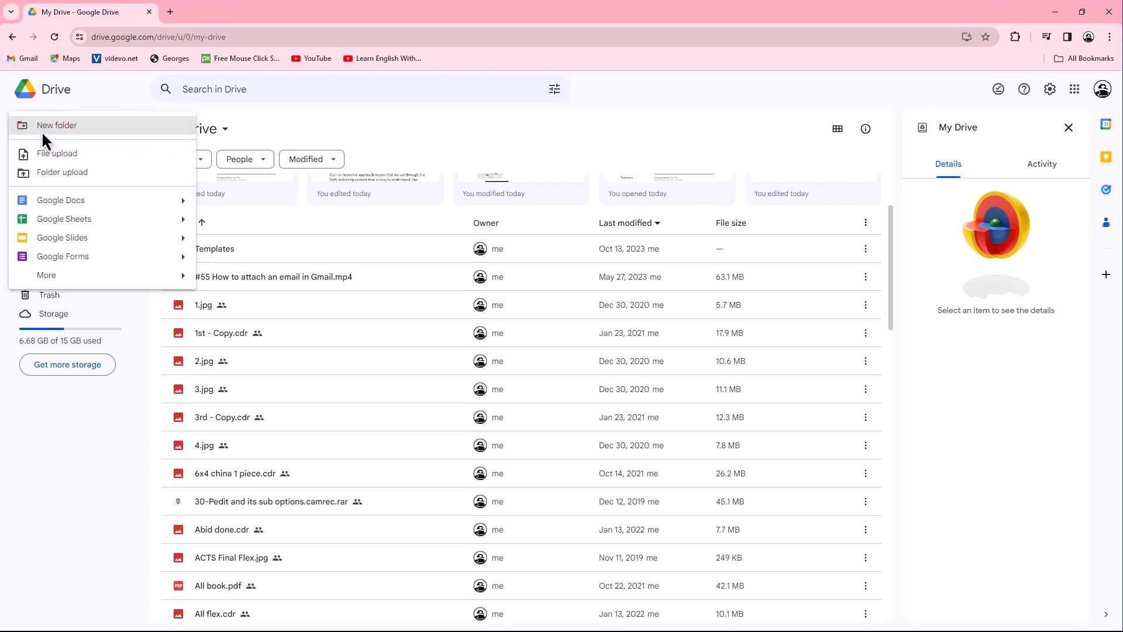
mouse_move(61, 201)
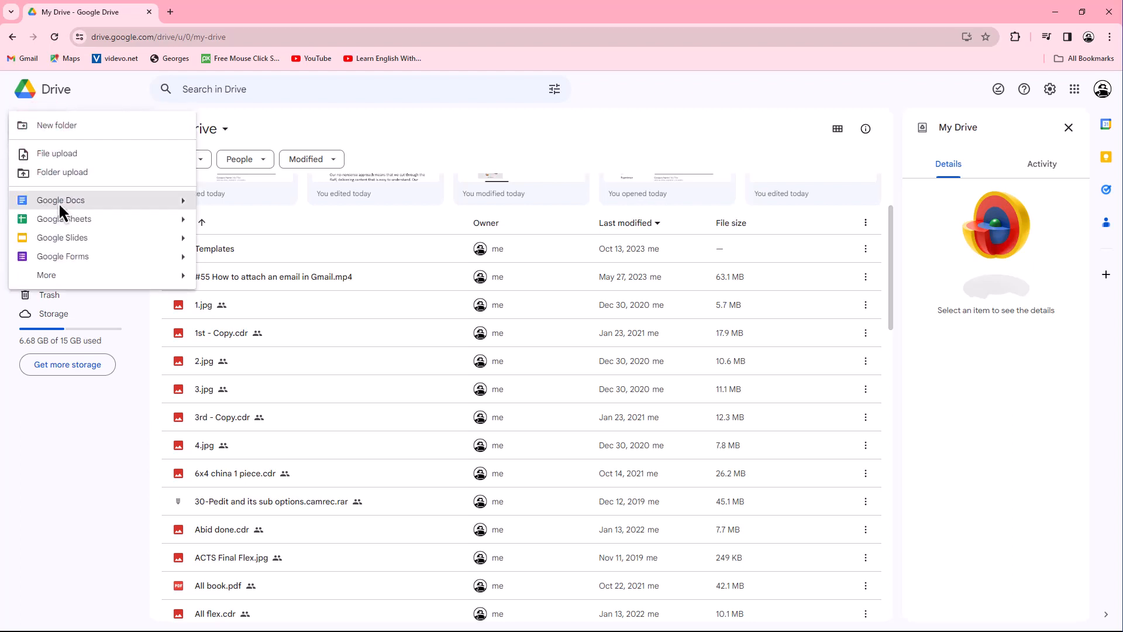
mouse_move(60, 200)
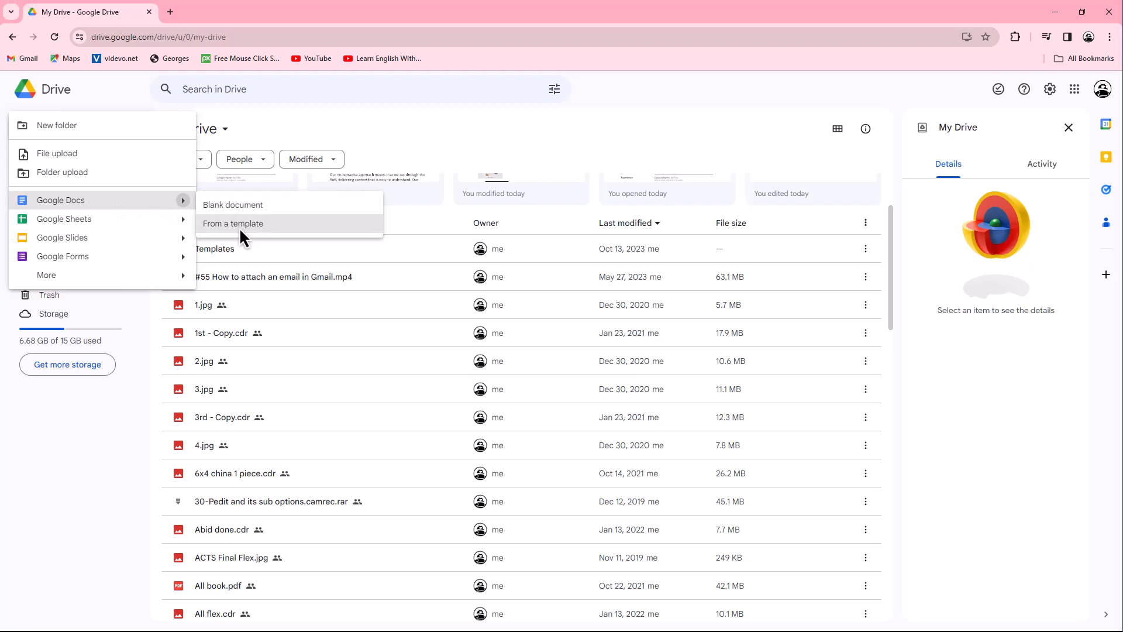
left_click(234, 223)
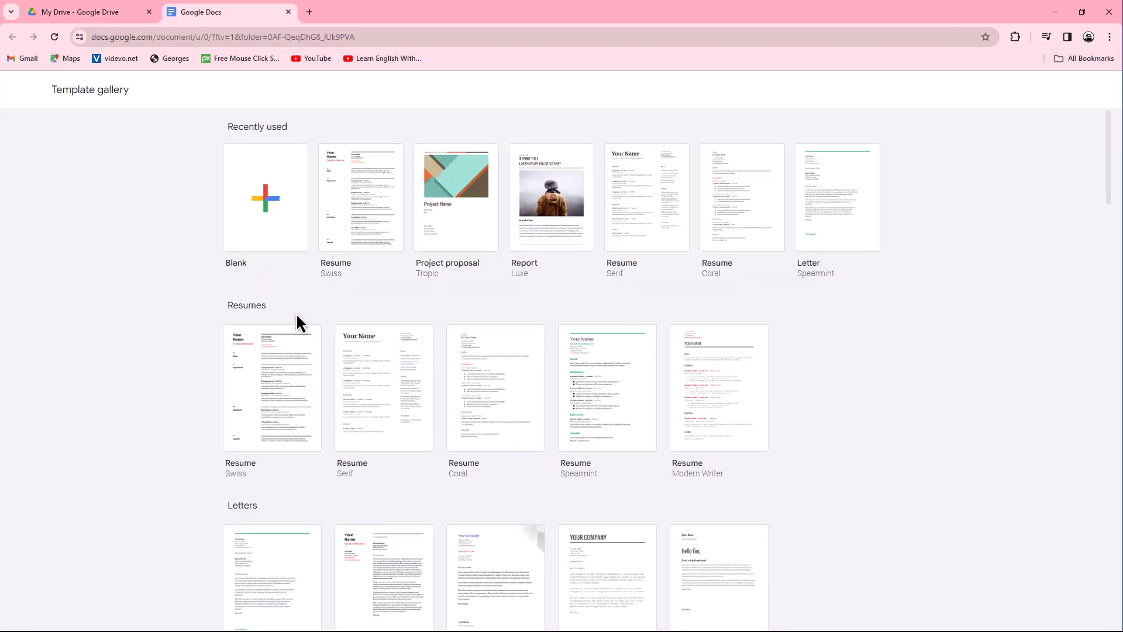
left_click(272, 387)
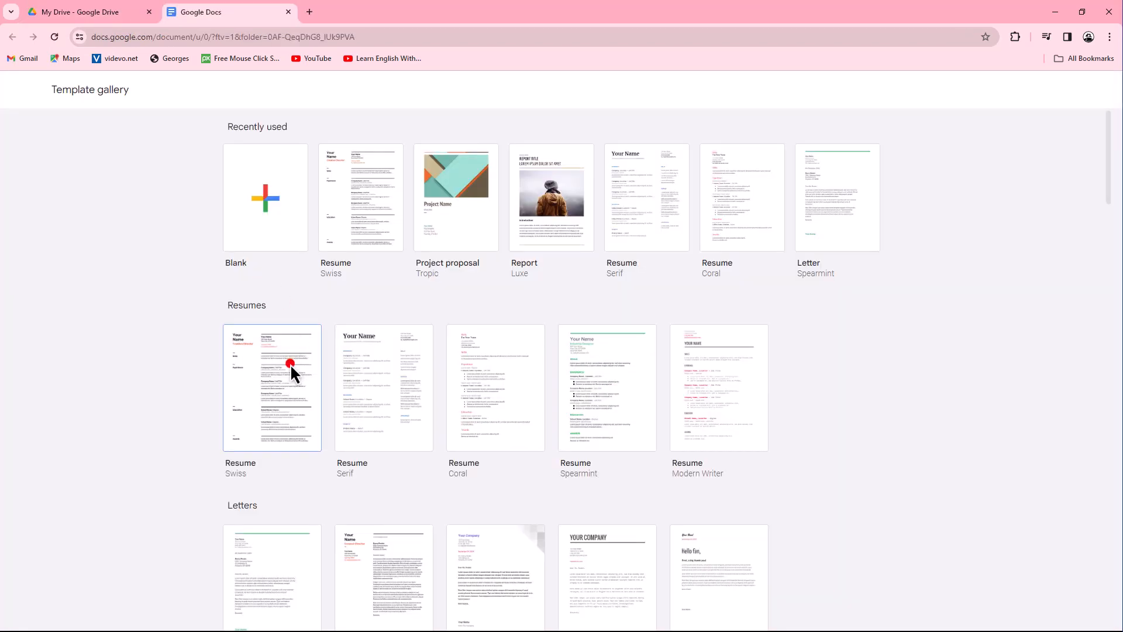
- Change the resume name to 'The Savvy Professor' and the title to 'Creative Editor'
left_click(271, 388)
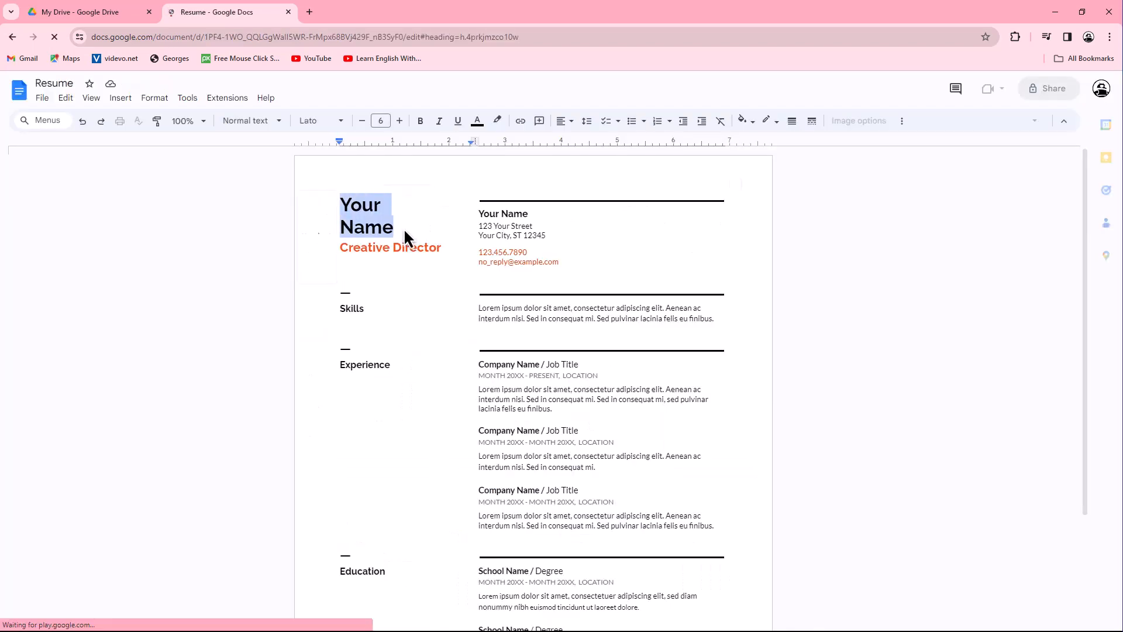
type("The Savvy Professor")
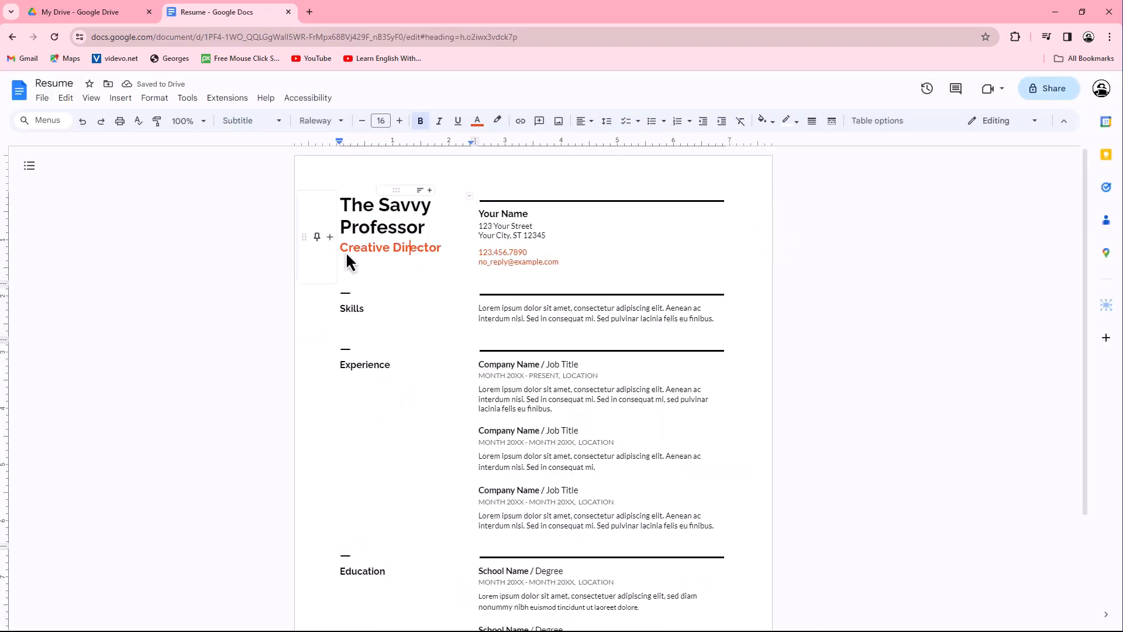
type("Editor")
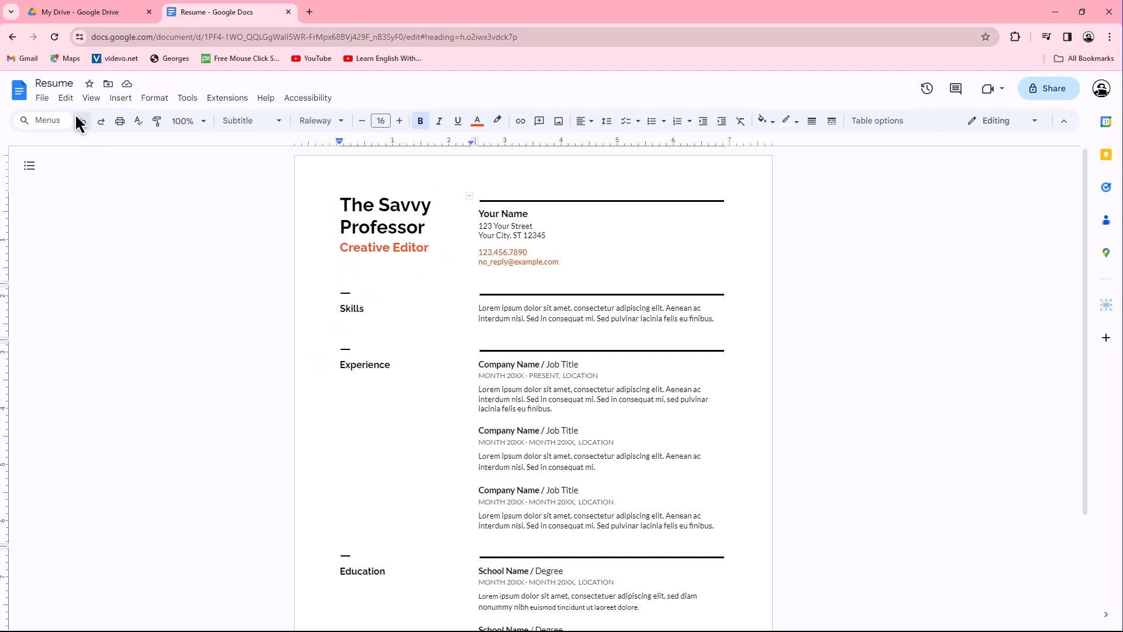
left_click(42, 98)
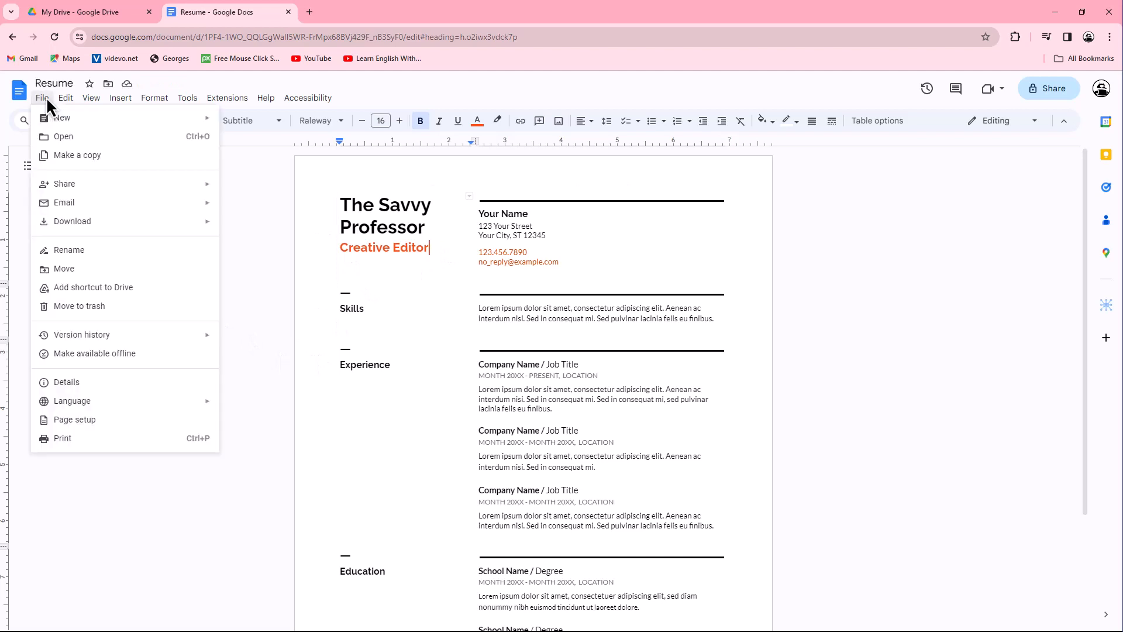
- Make a copy of the resume named 'Bussiness CV' in the Templates folder
left_click(78, 154)
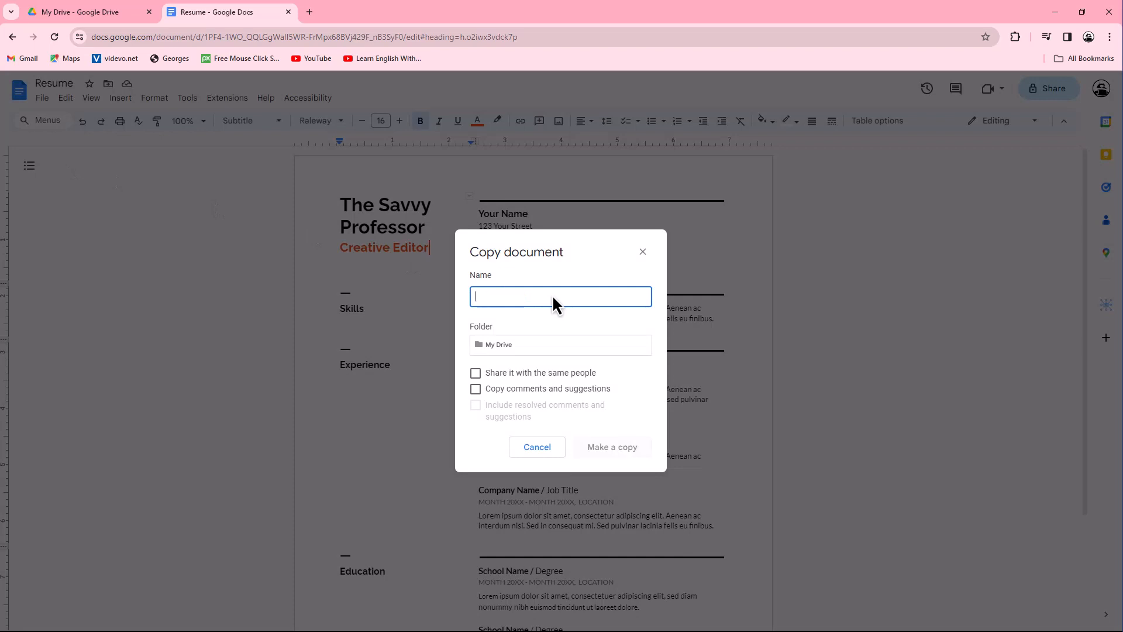
type("Bussiness CV")
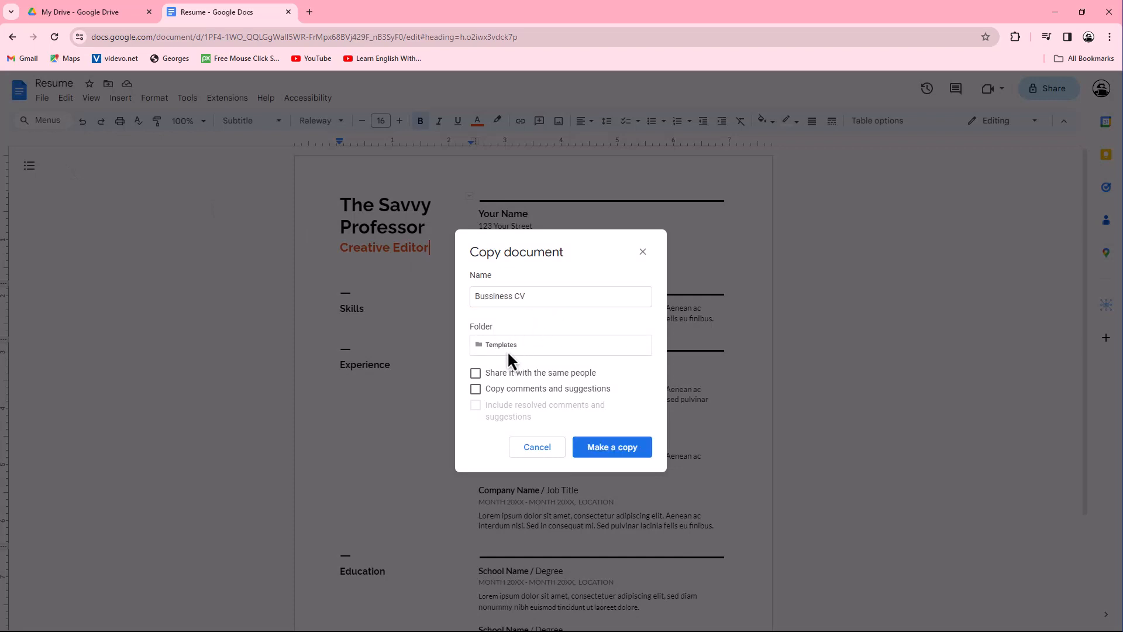
left_click(611, 447)
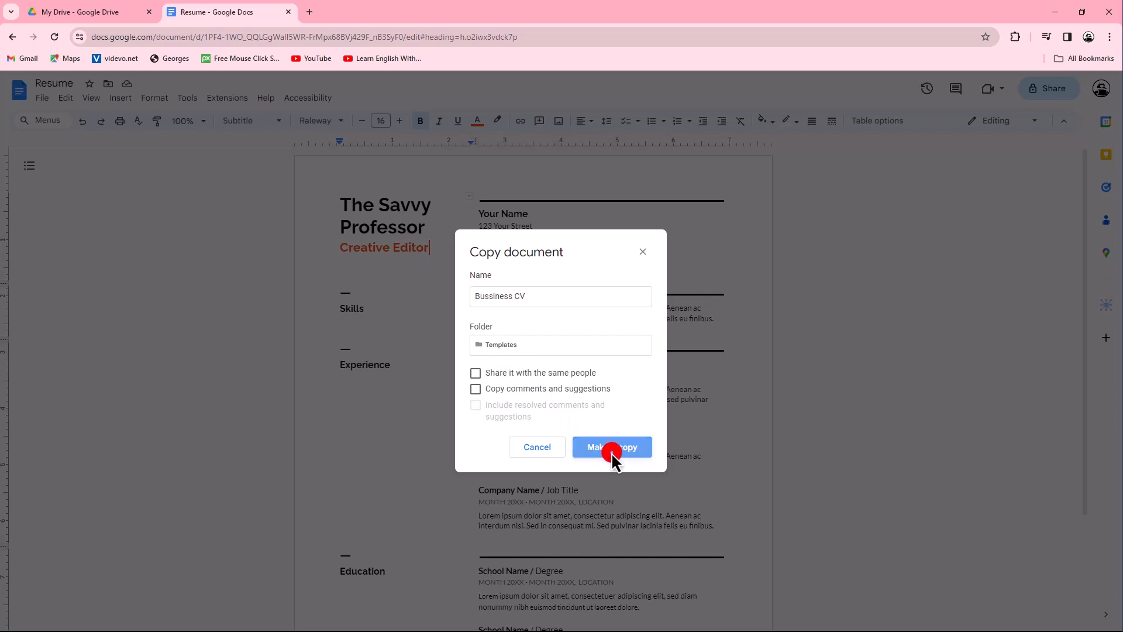
left_click(610, 446)
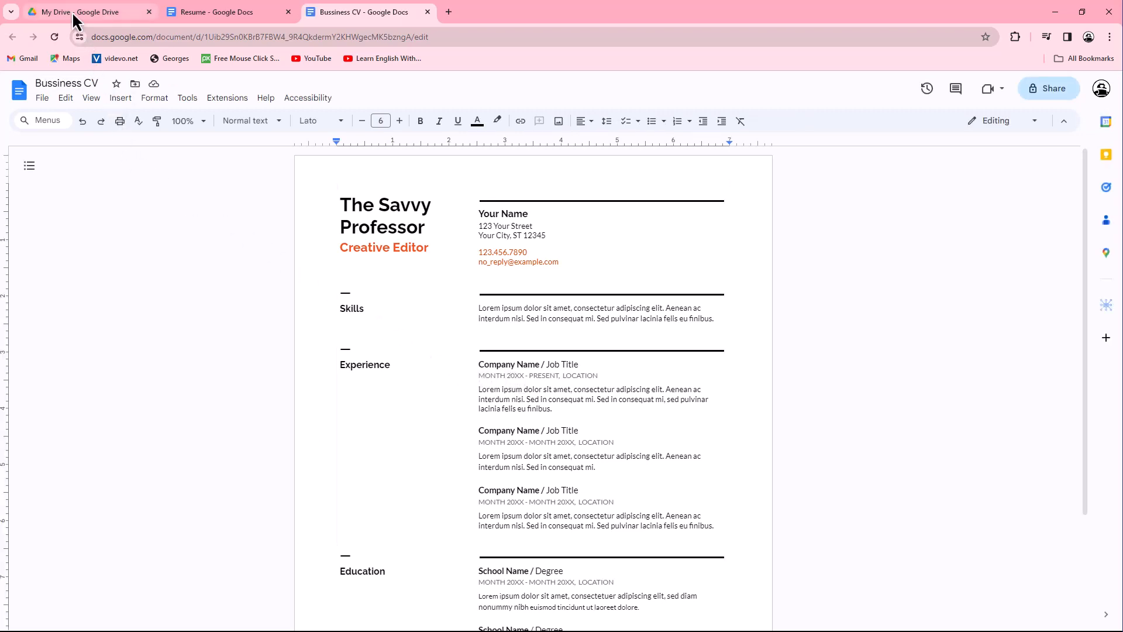
- Open the Templates folder in Drive and view the 'Bussiness CV' file details
left_click(79, 12)
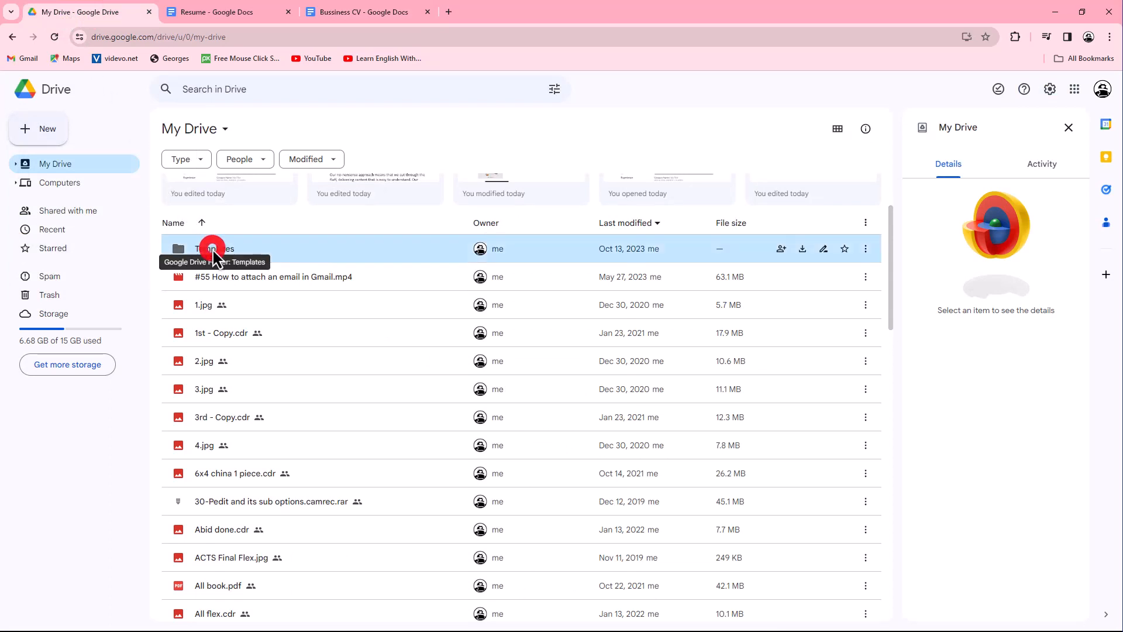
double_click(215, 249)
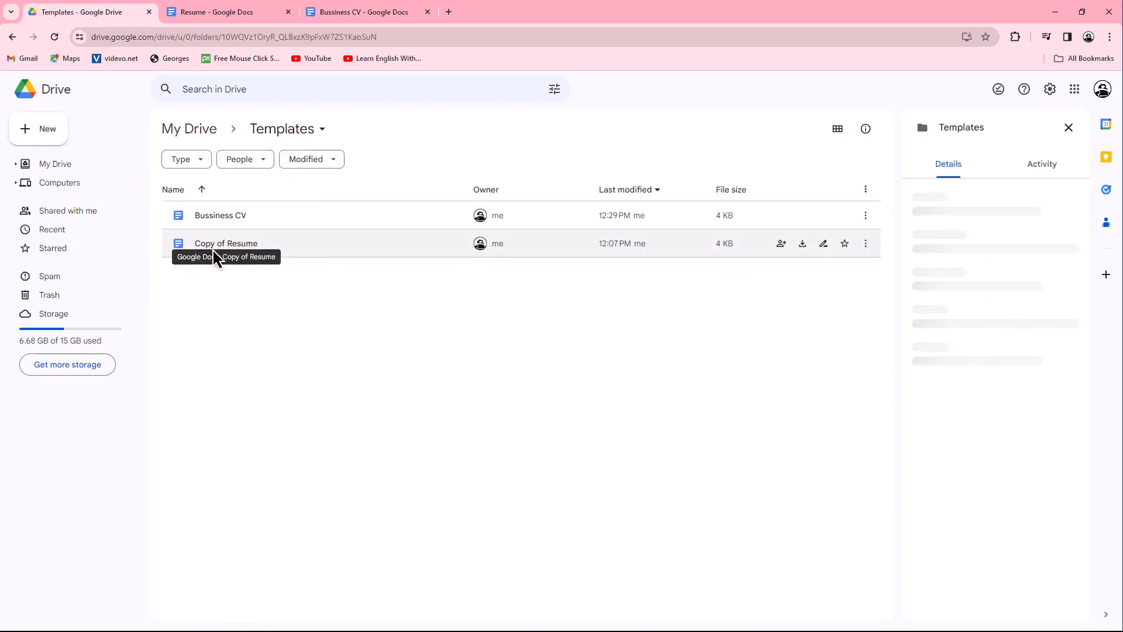
left_click(220, 215)
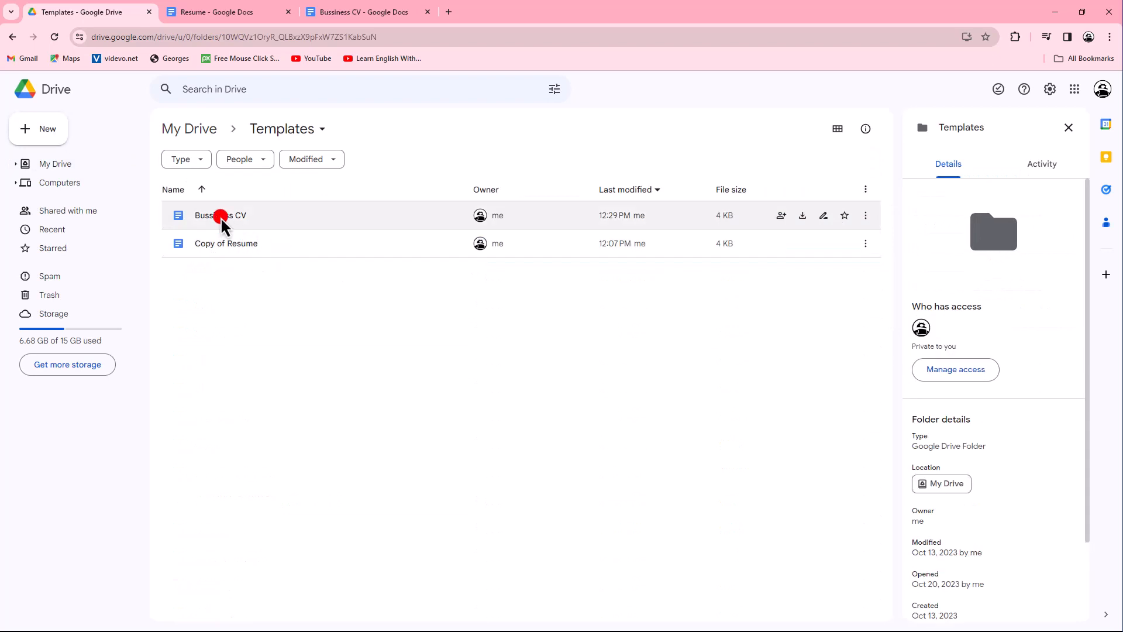
left_click(220, 215)
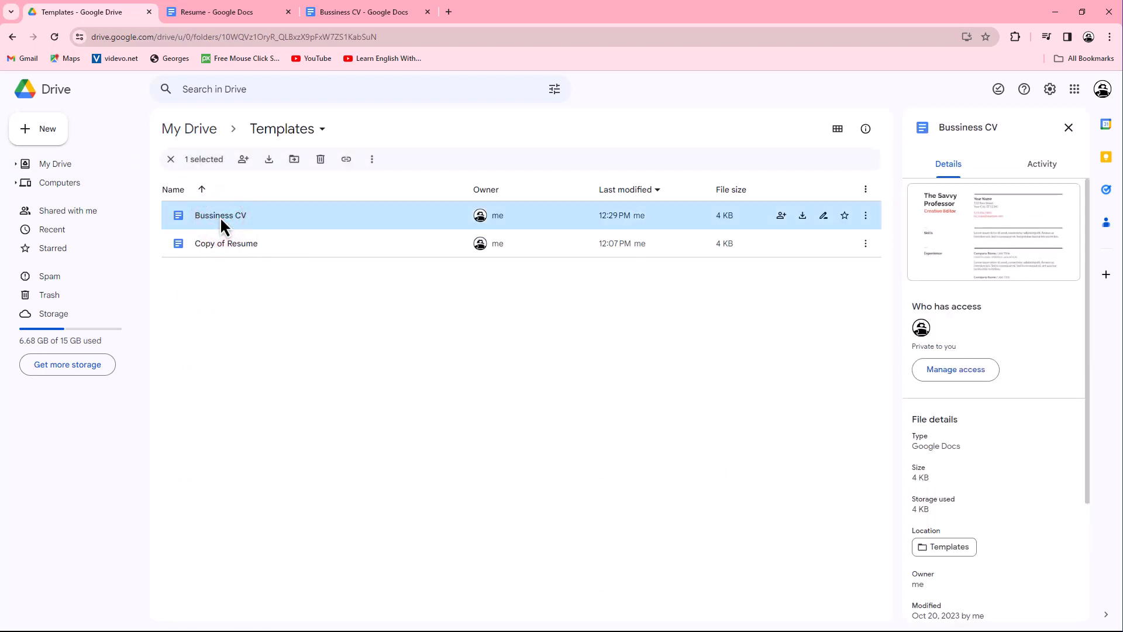